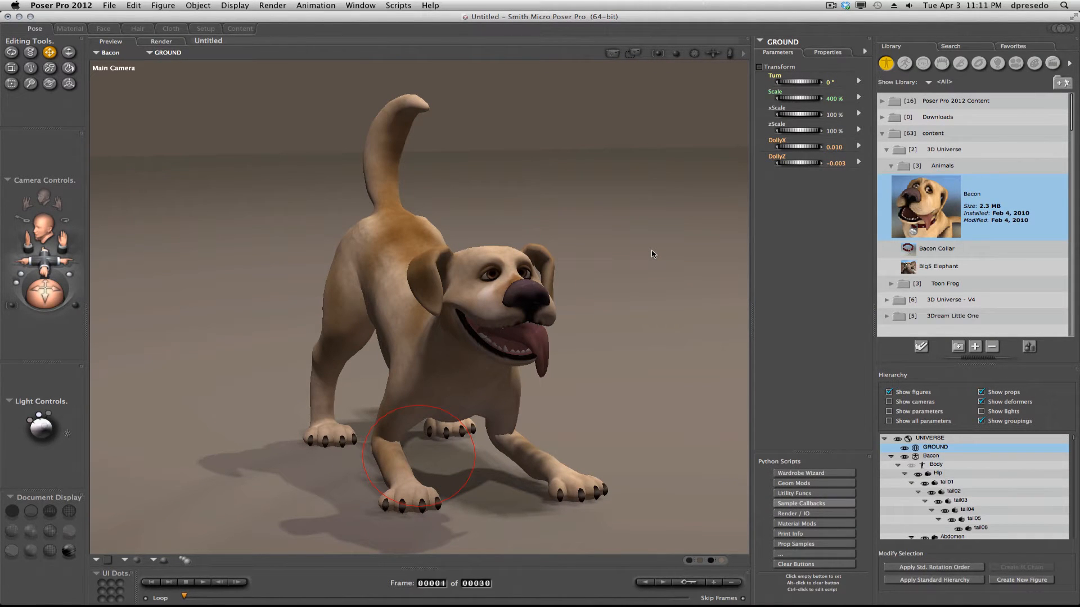
{"action": "mouse_move", "coordinate": [655, 255]}
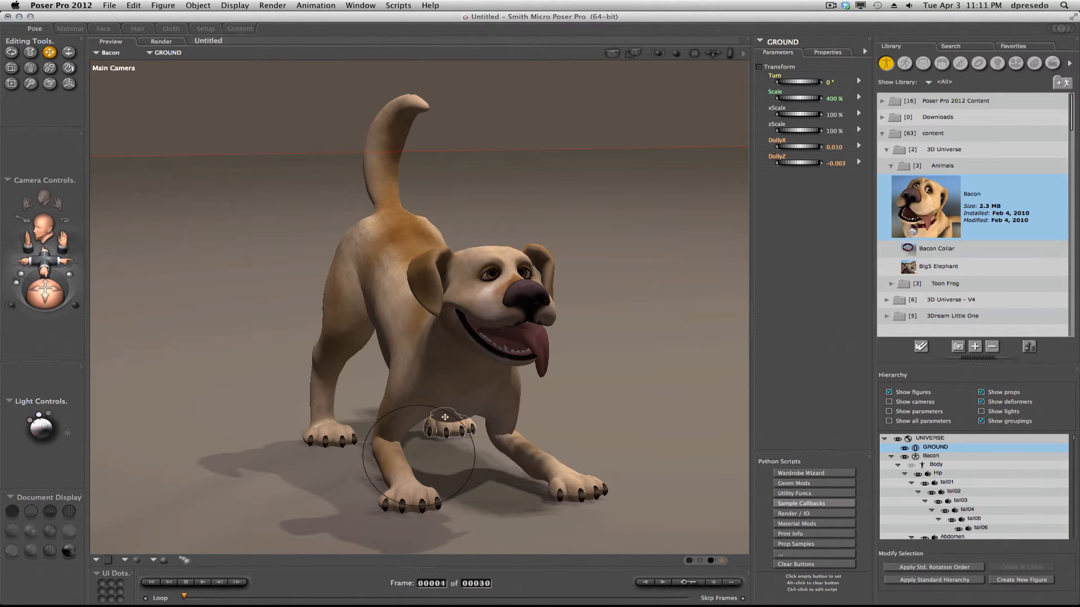
Start File > Export > COLLADA with Single frame range and reach the Select objects dialog
{"action": "left_click", "coordinate": [109, 5]}
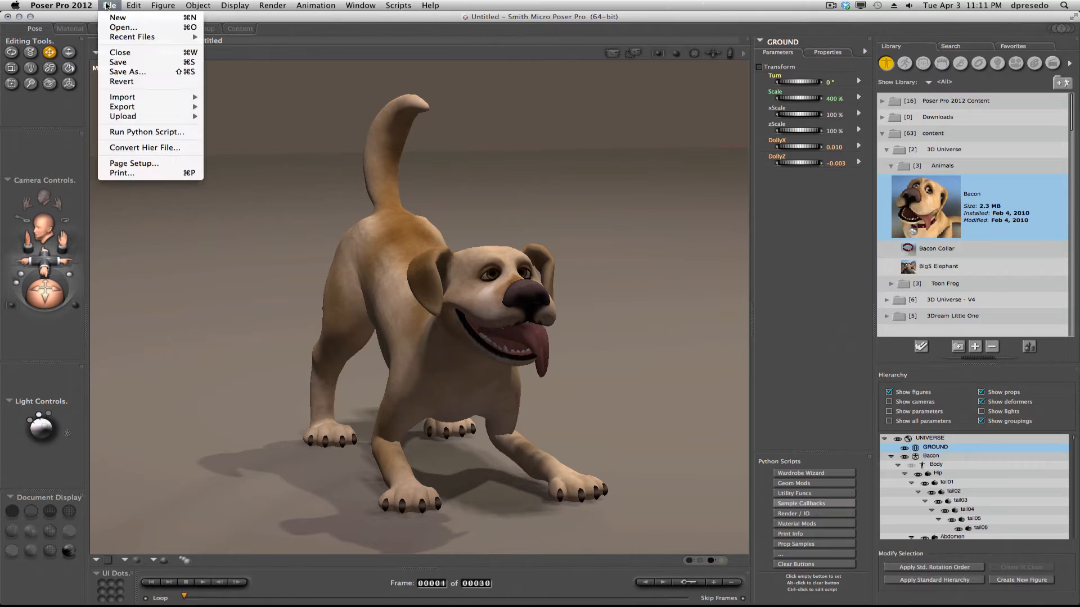
{"action": "mouse_move", "coordinate": [122, 107]}
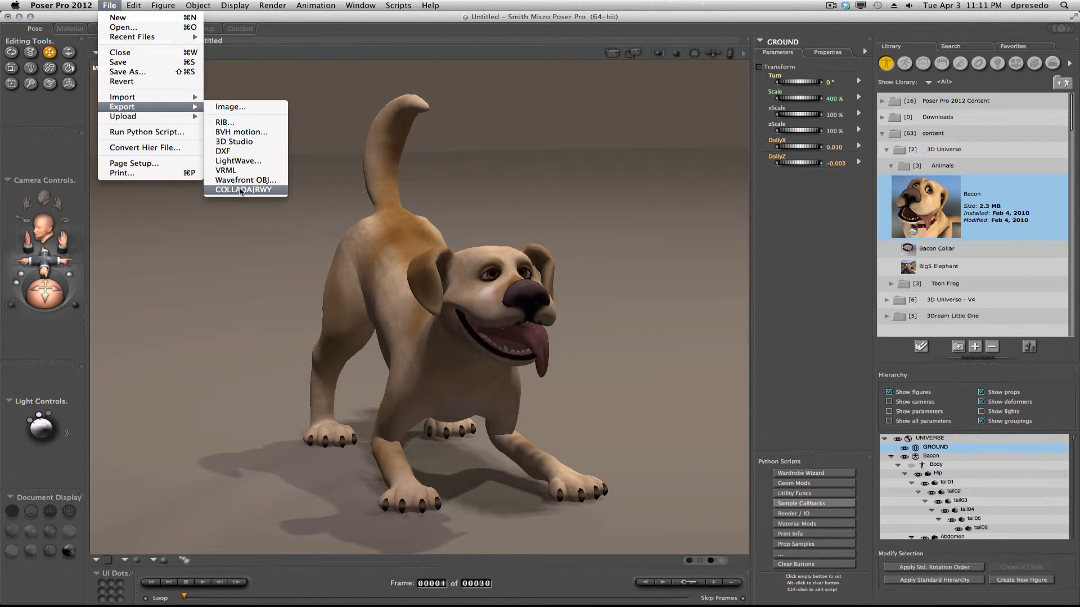
{"action": "left_click", "coordinate": [243, 189]}
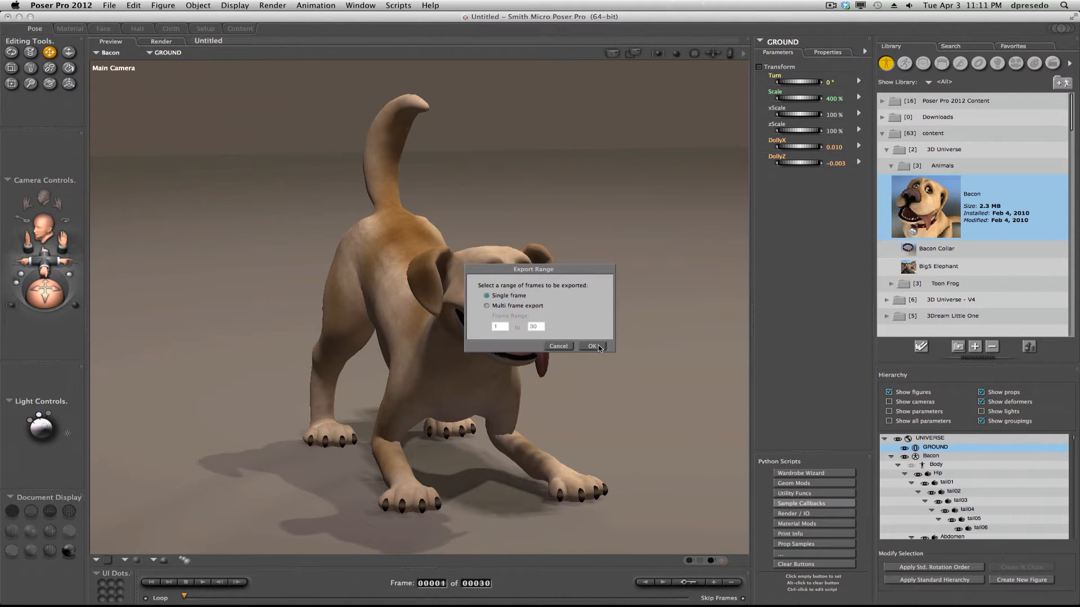
{"action": "left_click", "coordinate": [594, 345]}
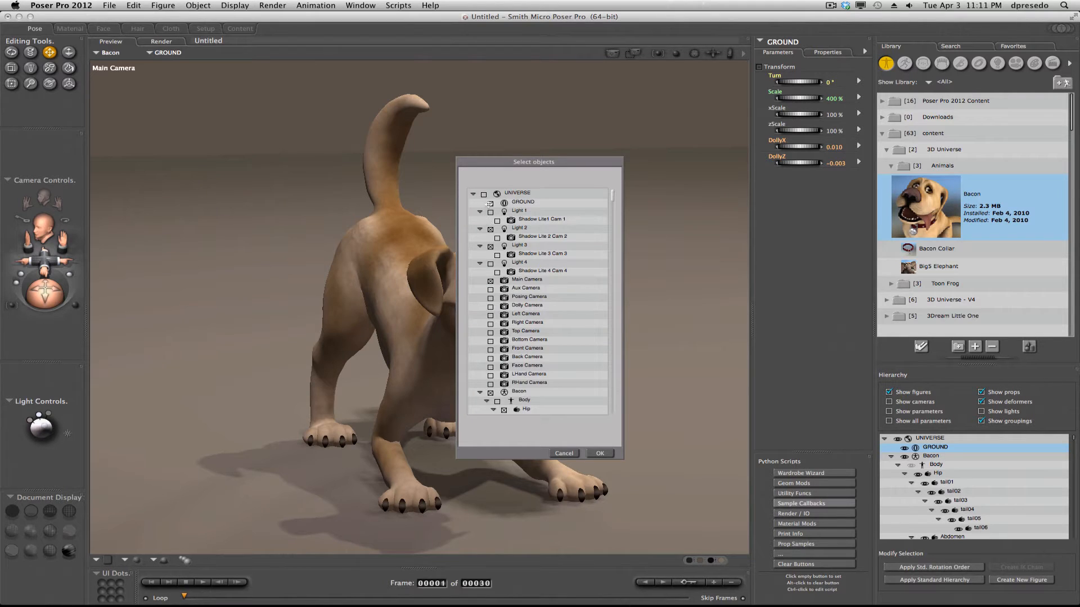
{"action": "left_click", "coordinate": [523, 201]}
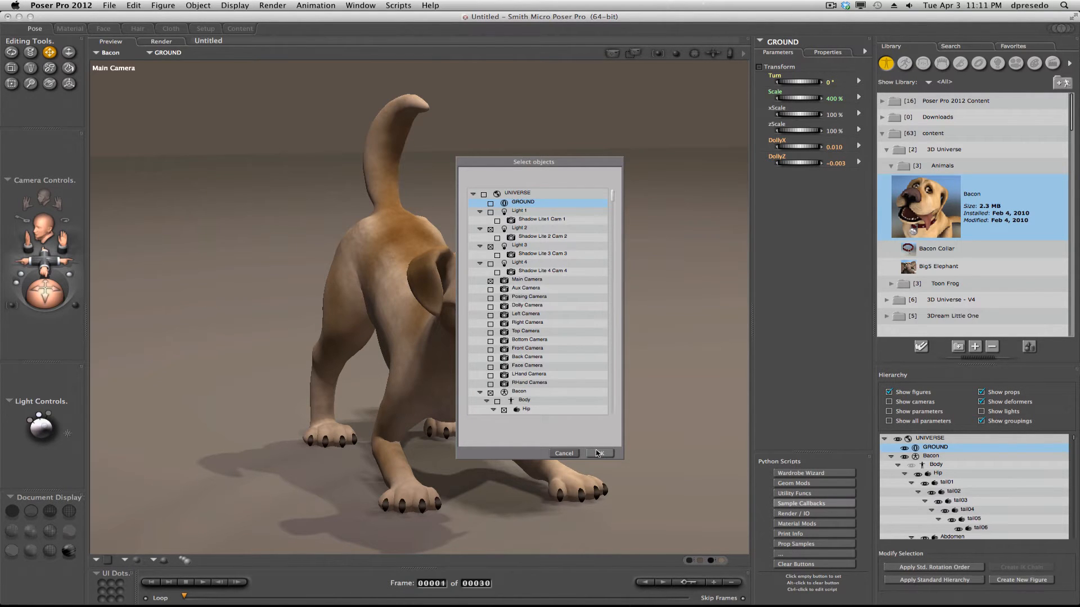
Confirm object selection and apply the Photoshop CS preset with texture size limits and Triangles Only
{"action": "left_click", "coordinate": [598, 453]}
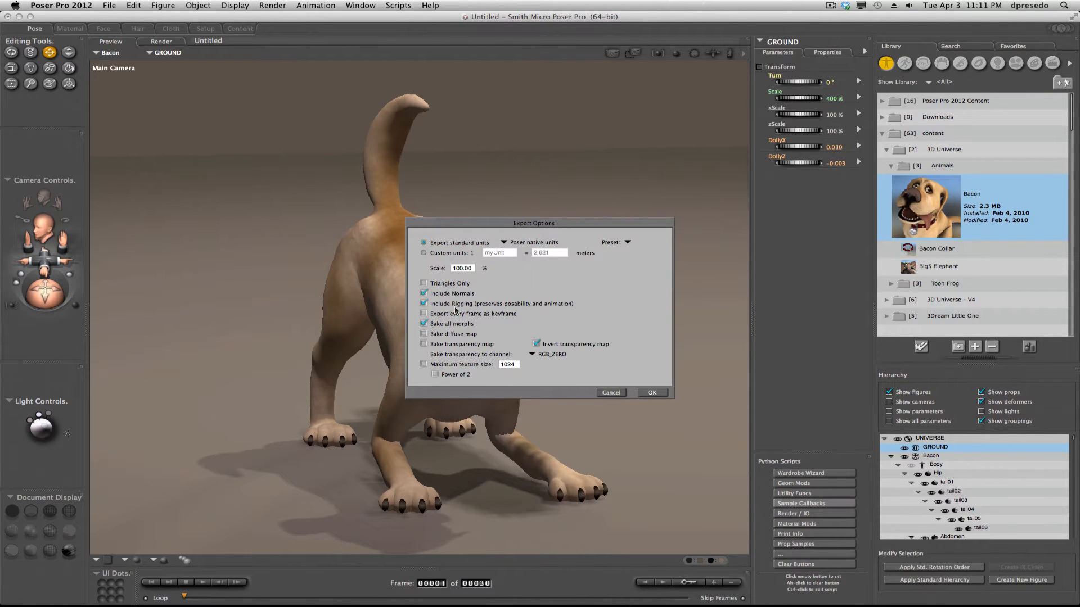
{"action": "left_click", "coordinate": [625, 242]}
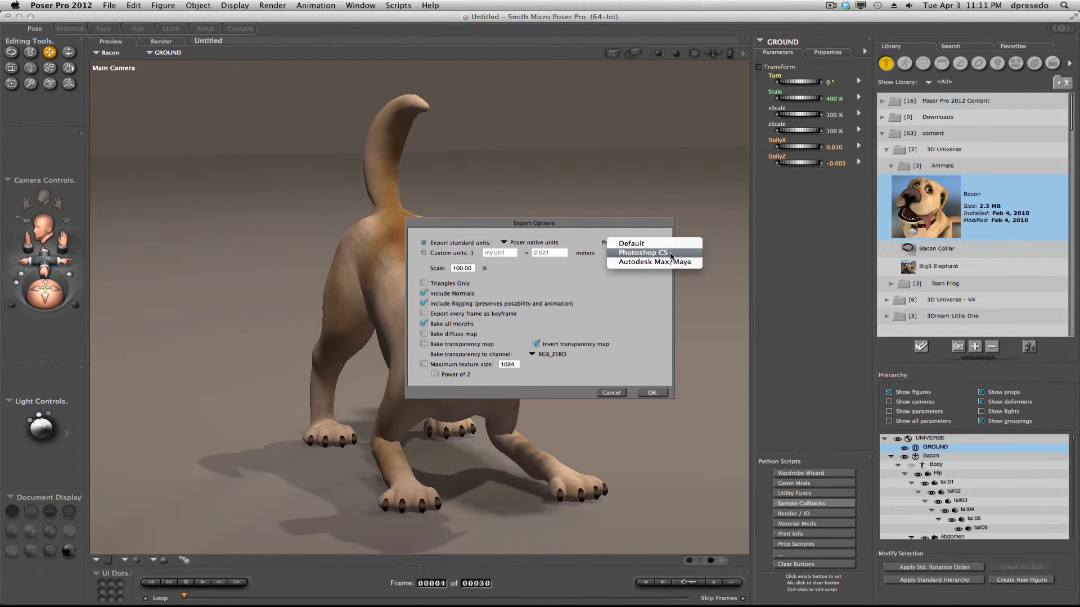
{"action": "left_click", "coordinate": [642, 252]}
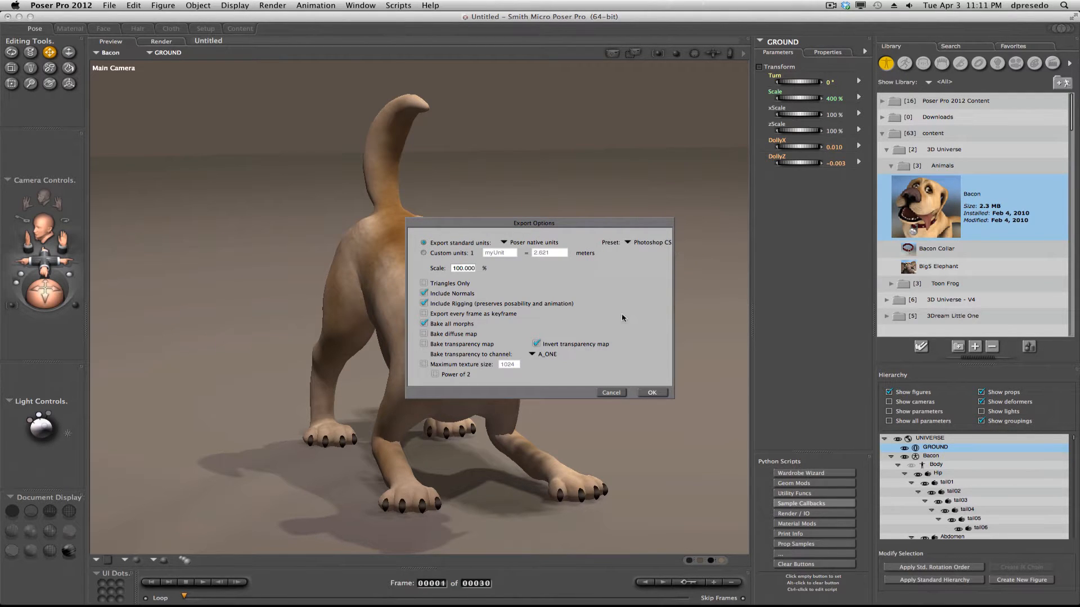
{"action": "mouse_move", "coordinate": [560, 367]}
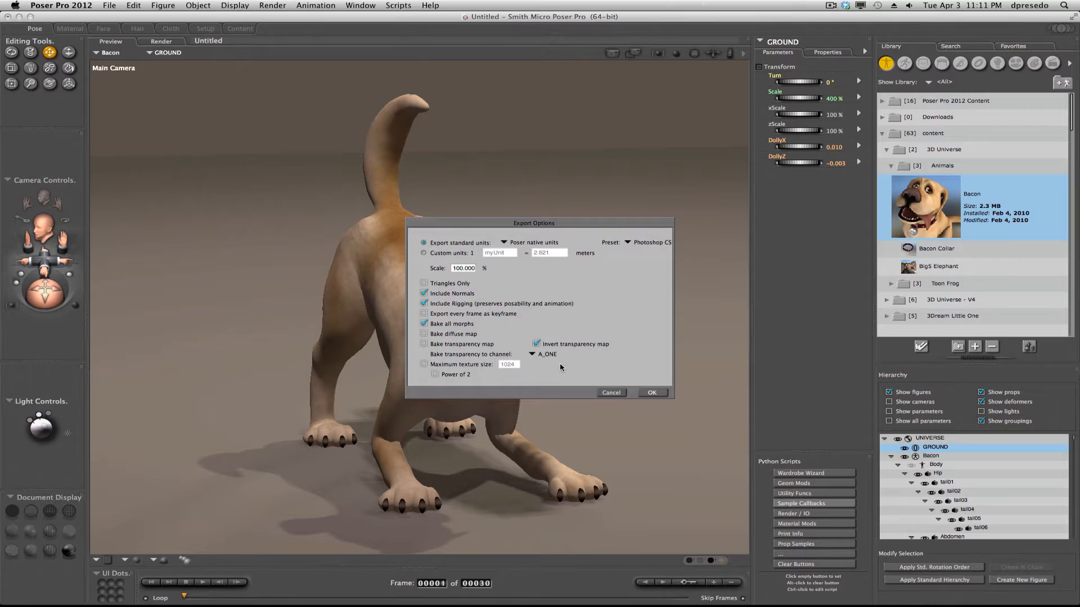
{"action": "mouse_move", "coordinate": [451, 372]}
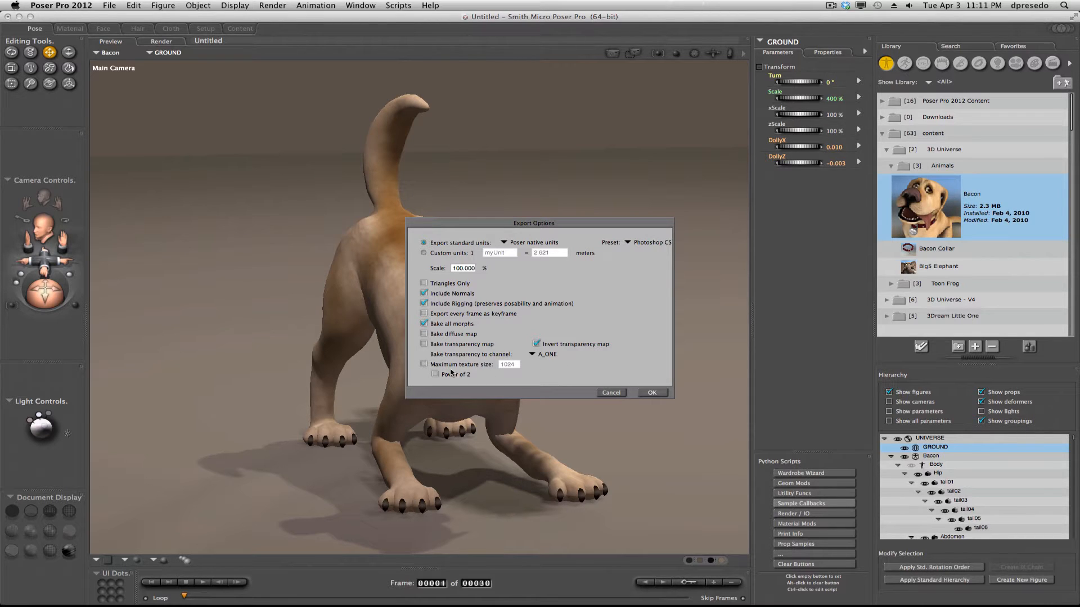
{"action": "left_click", "coordinate": [424, 364]}
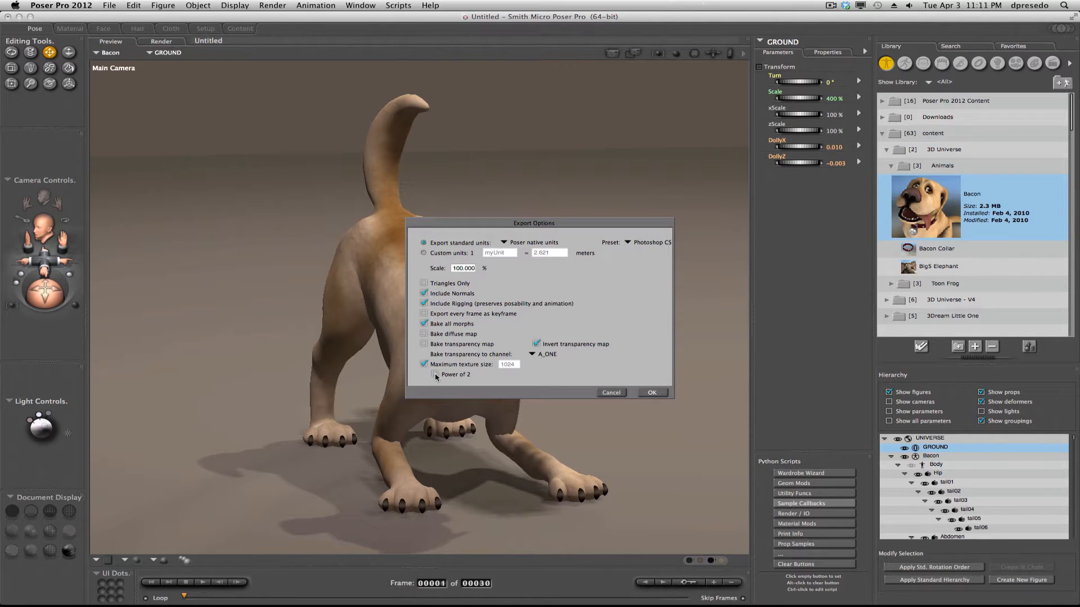
{"action": "left_click", "coordinate": [434, 374]}
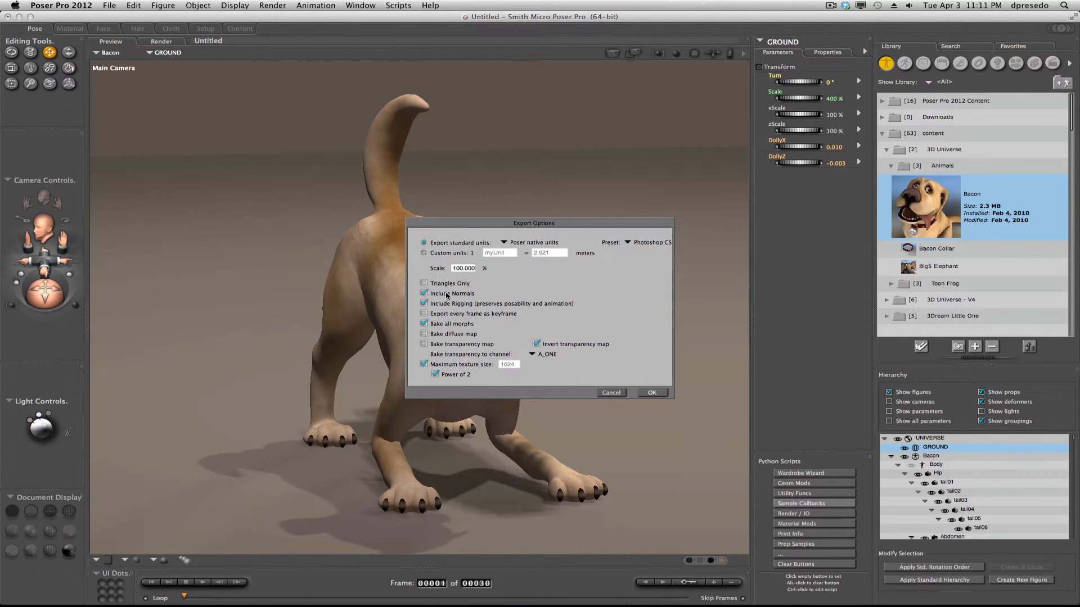
{"action": "left_click", "coordinate": [424, 284]}
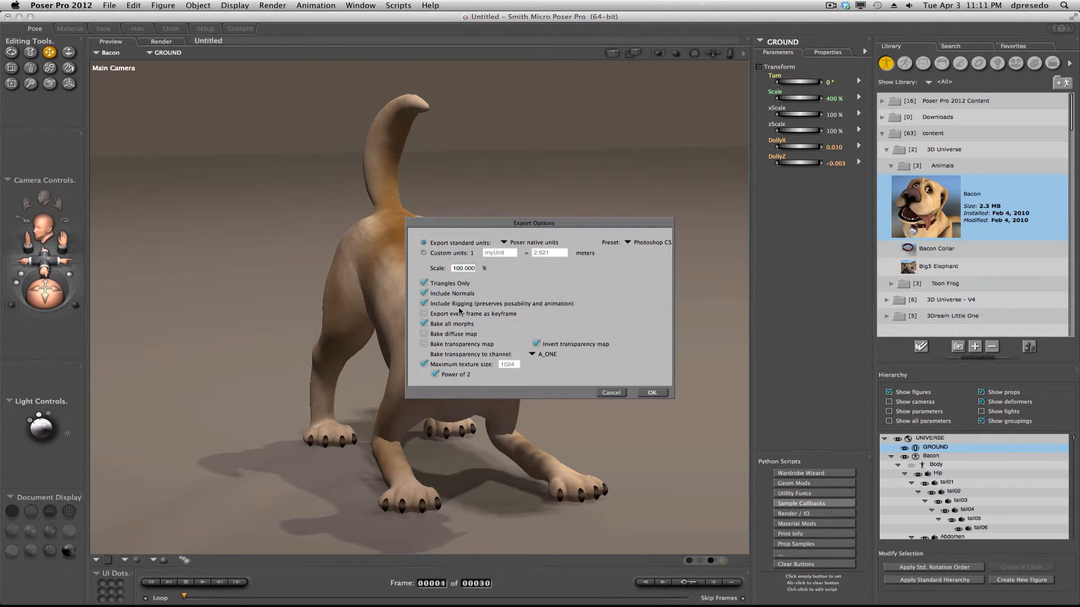
Leave rigging out of the export and accept the COLLADA export options
{"action": "left_click_drag", "start_coordinate": [533, 223], "coordinate": [690, 194]}
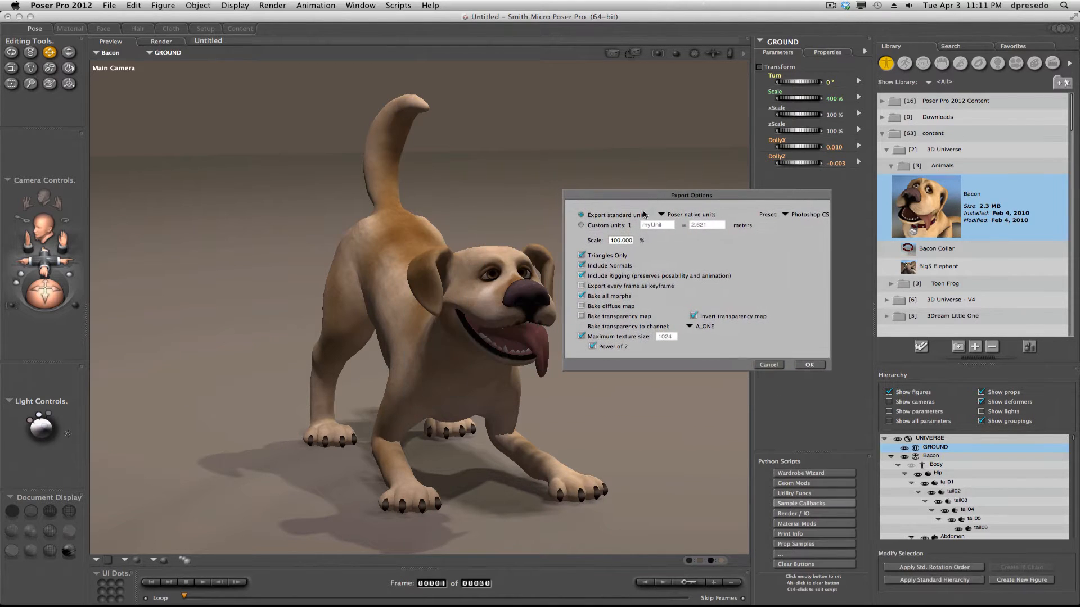
{"action": "left_click", "coordinate": [582, 276]}
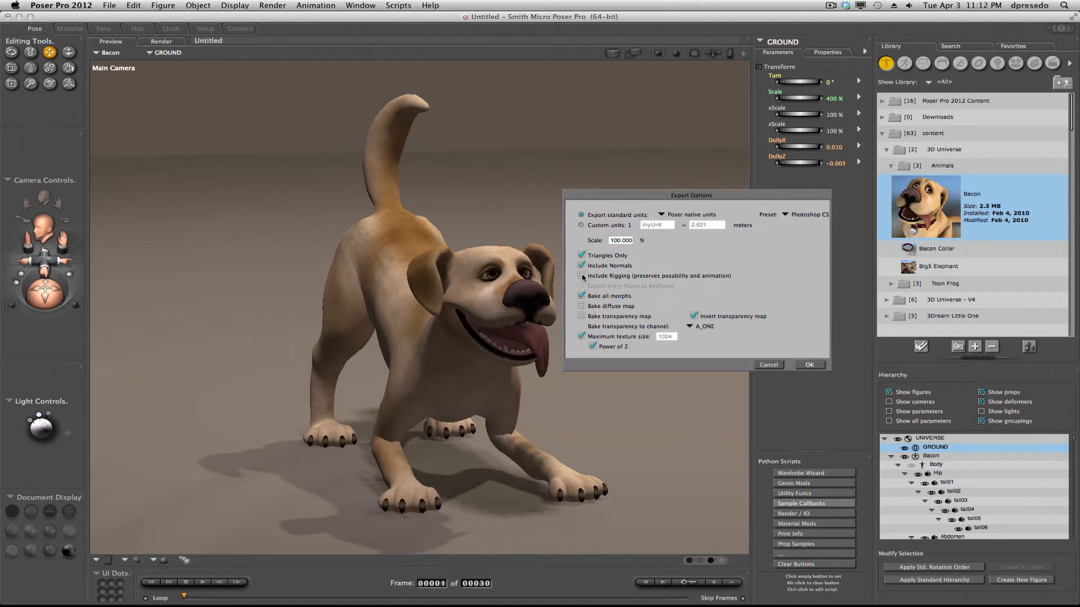
{"action": "left_click", "coordinate": [581, 275]}
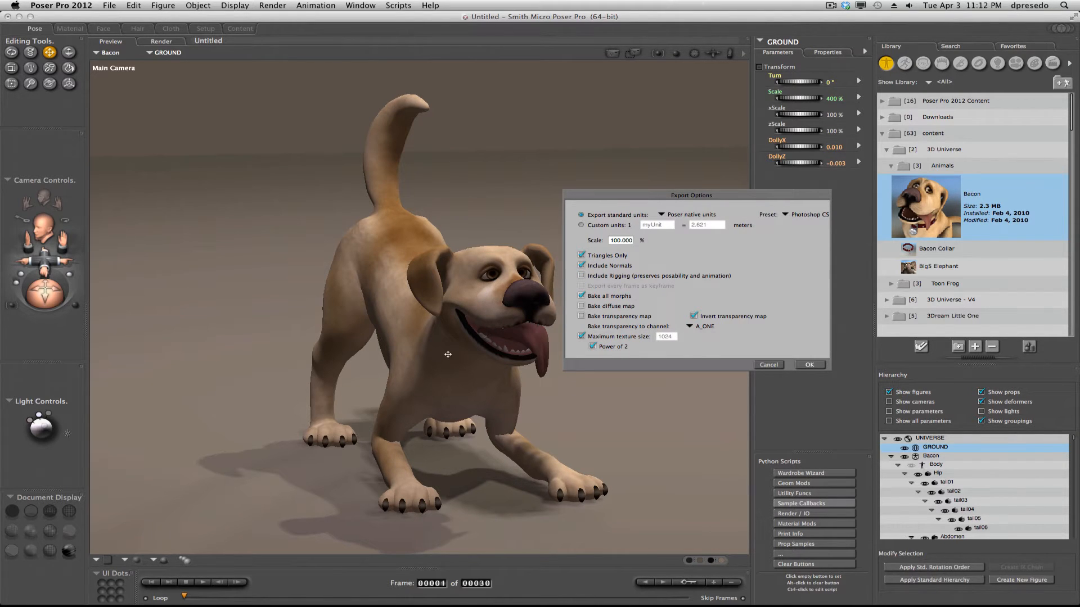
{"action": "mouse_move", "coordinate": [426, 422]}
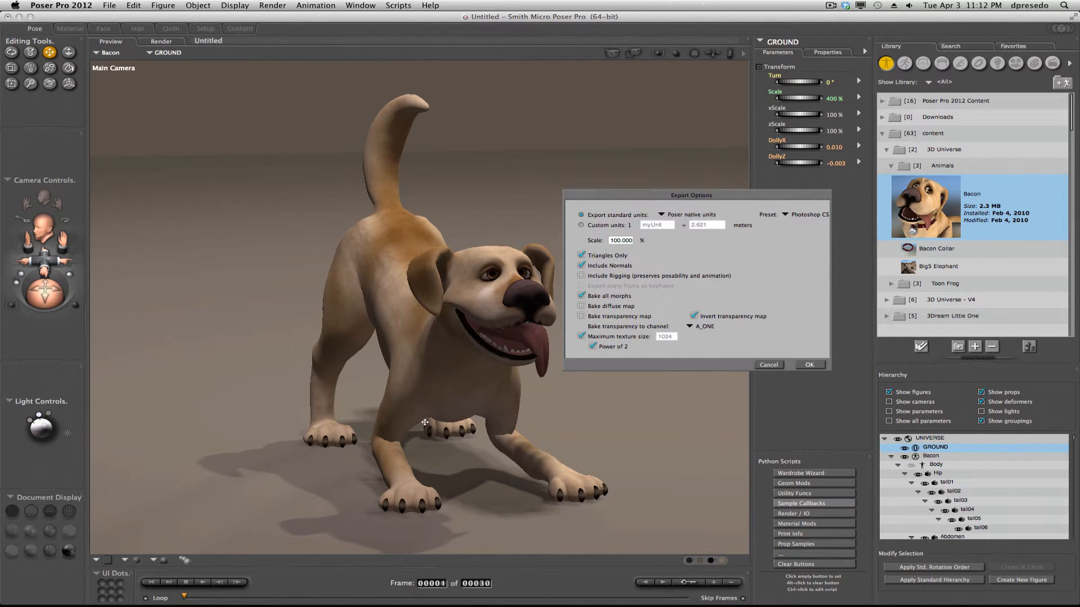
{"action": "mouse_move", "coordinate": [448, 351]}
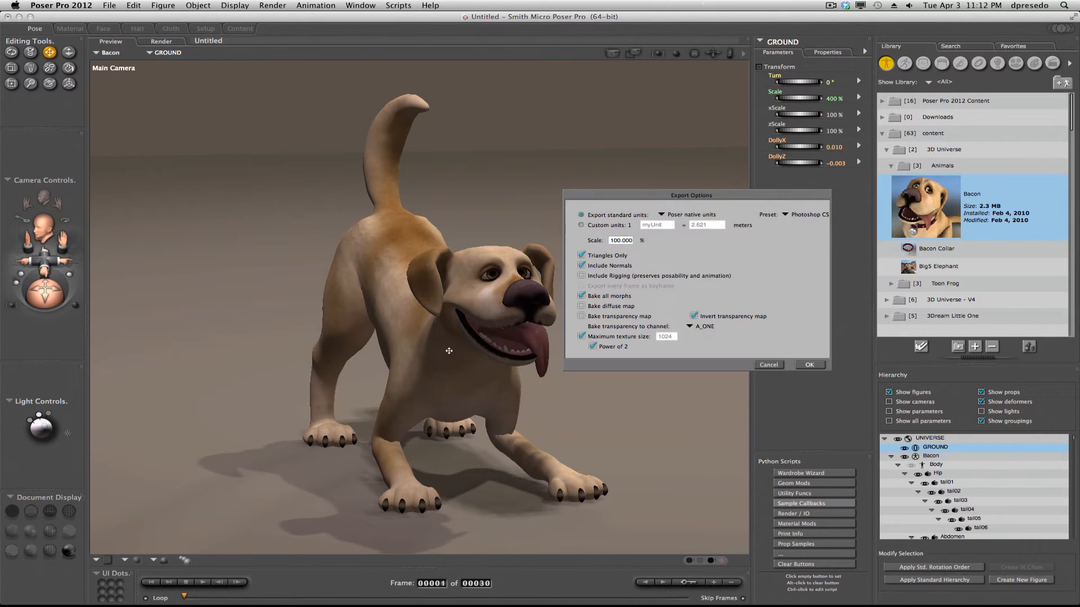
{"action": "mouse_move", "coordinate": [332, 310]}
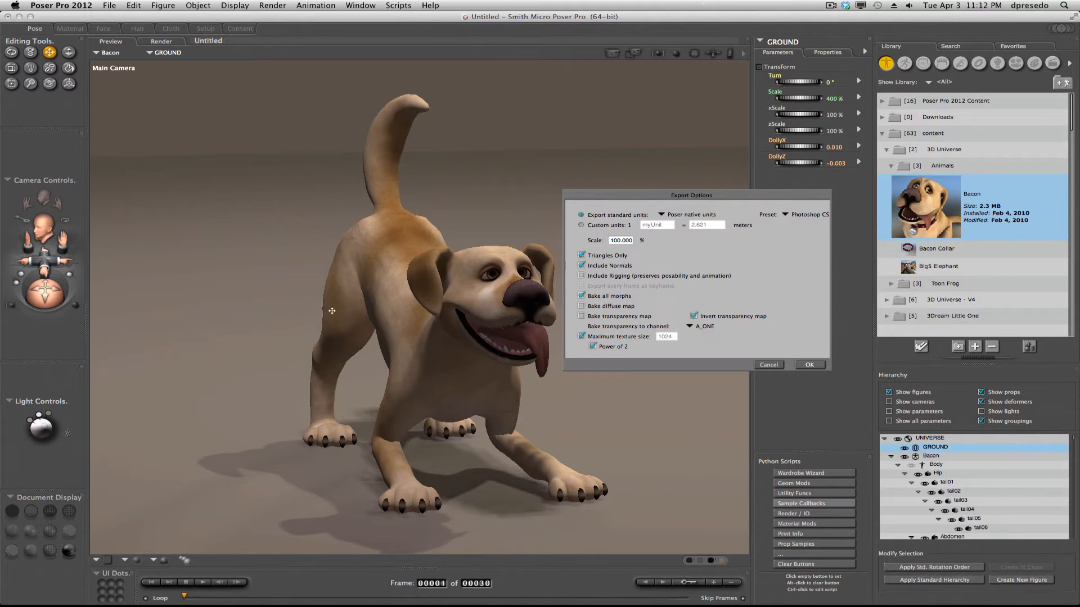
{"action": "mouse_move", "coordinate": [455, 393]}
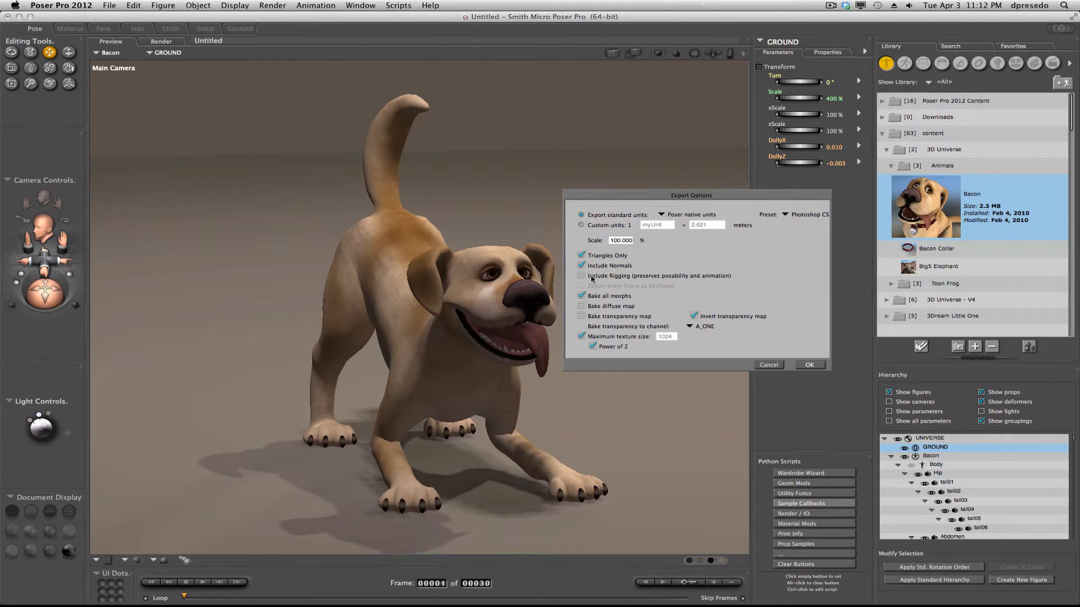
{"action": "left_click", "coordinate": [809, 365]}
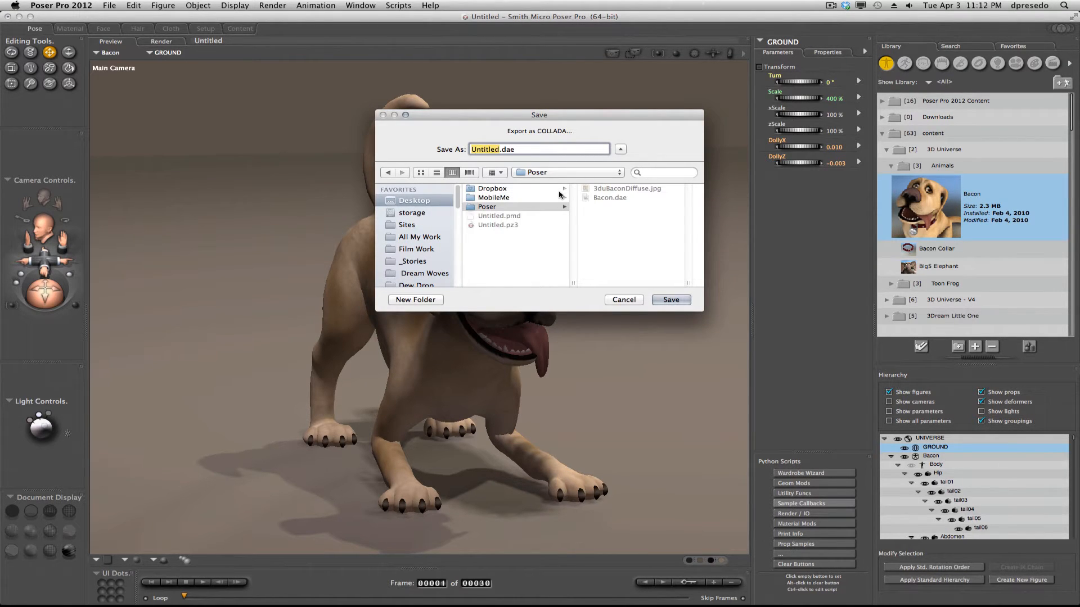
Save the export as Bacon.dae into the Poser folder
{"action": "left_click", "coordinate": [669, 299]}
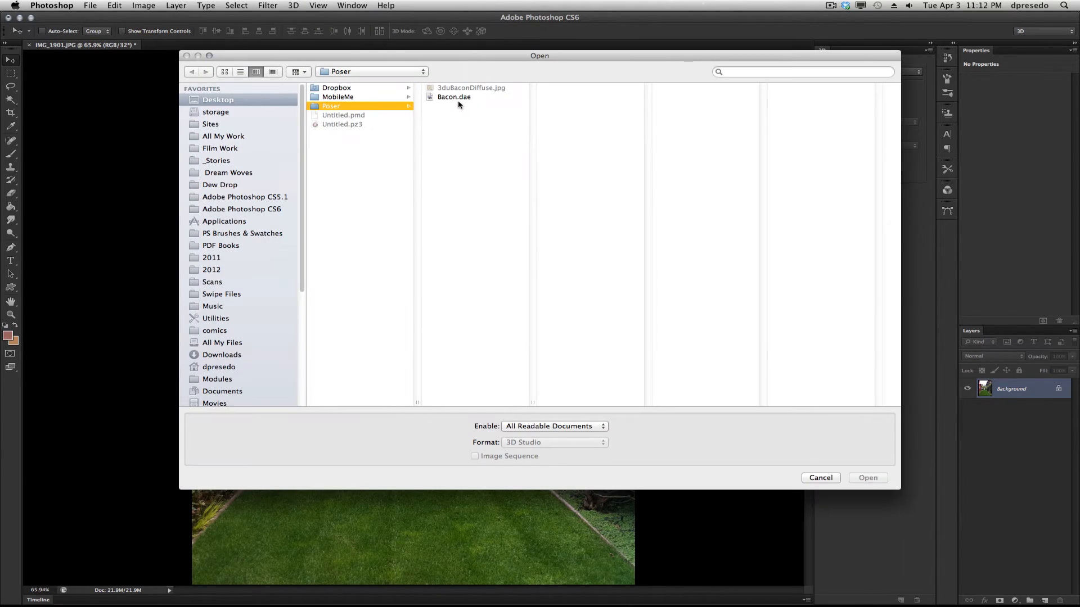
Load Bacon.dae from the Poser folder as a new 3D layer in the garden photo
{"action": "left_click", "coordinate": [820, 478]}
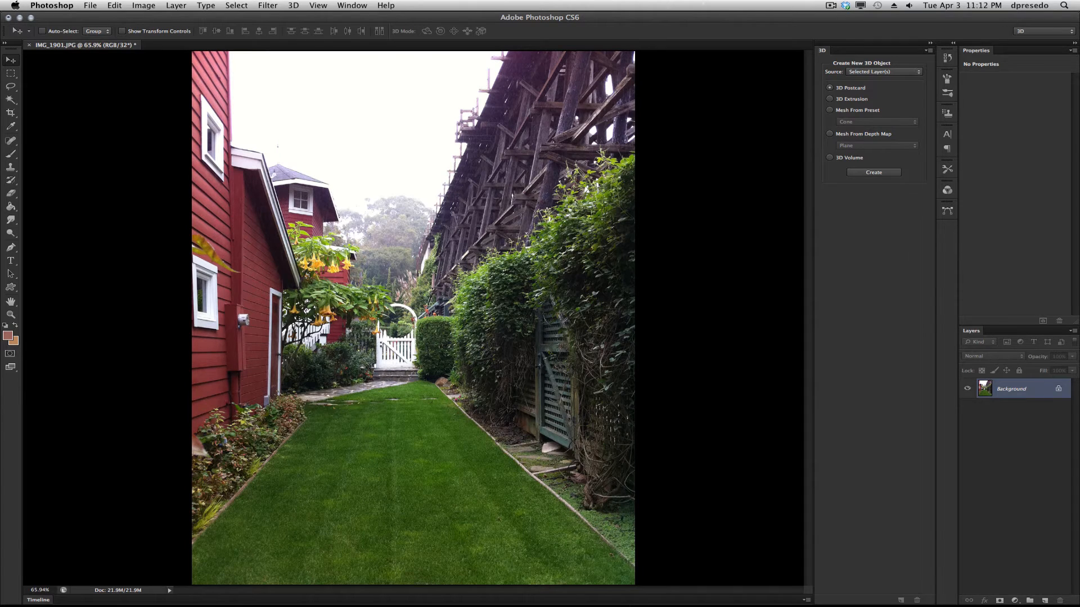
{"action": "left_click", "coordinate": [873, 172]}
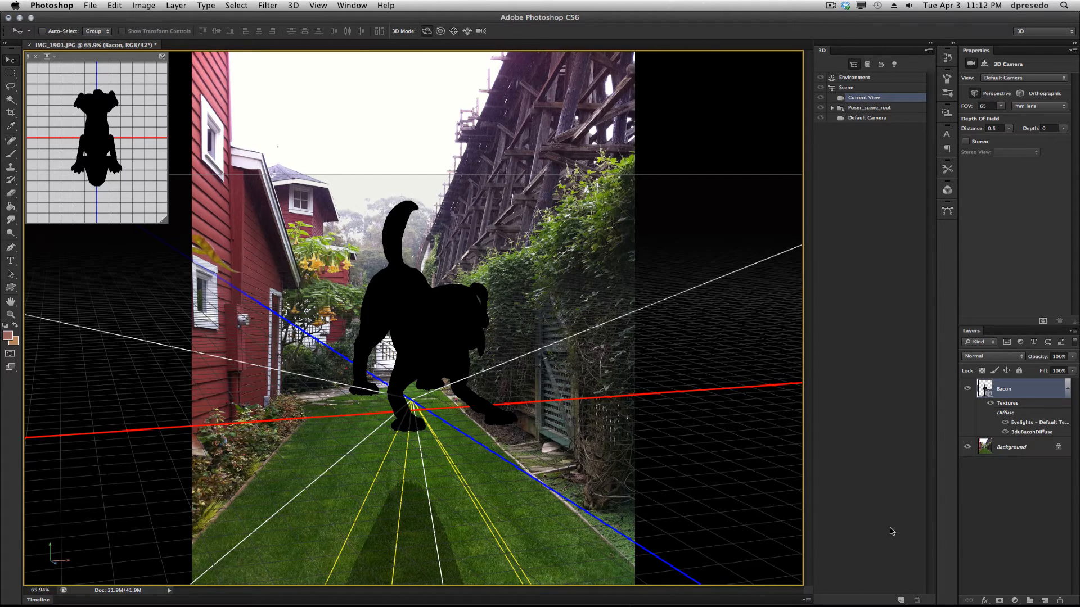
Add a New Infinite Light from the 3D panel to reveal the dog's fur colours
{"action": "left_click", "coordinate": [902, 600]}
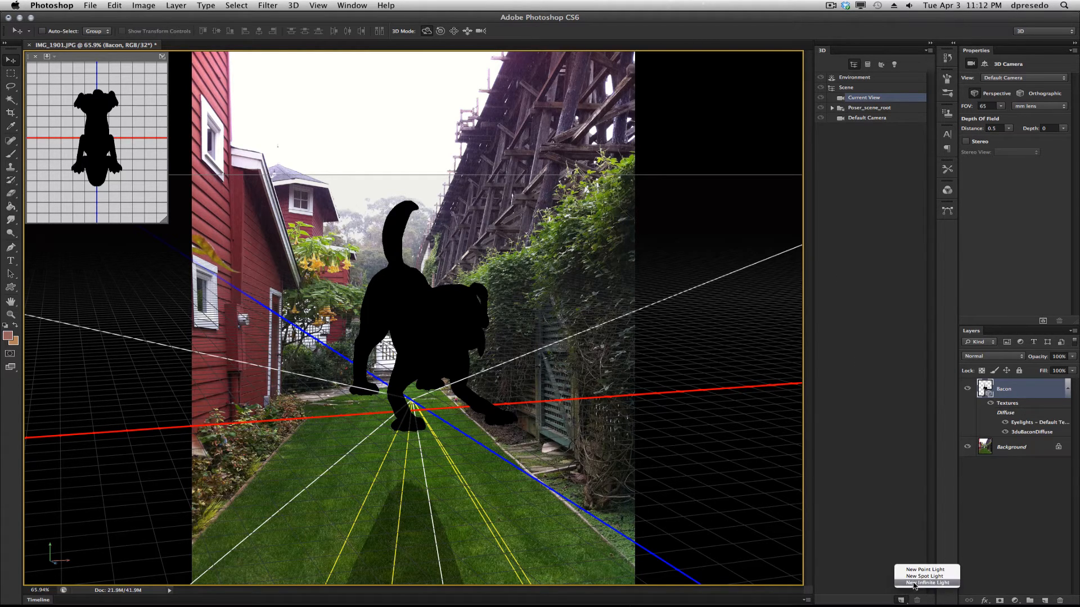
{"action": "left_click", "coordinate": [928, 582]}
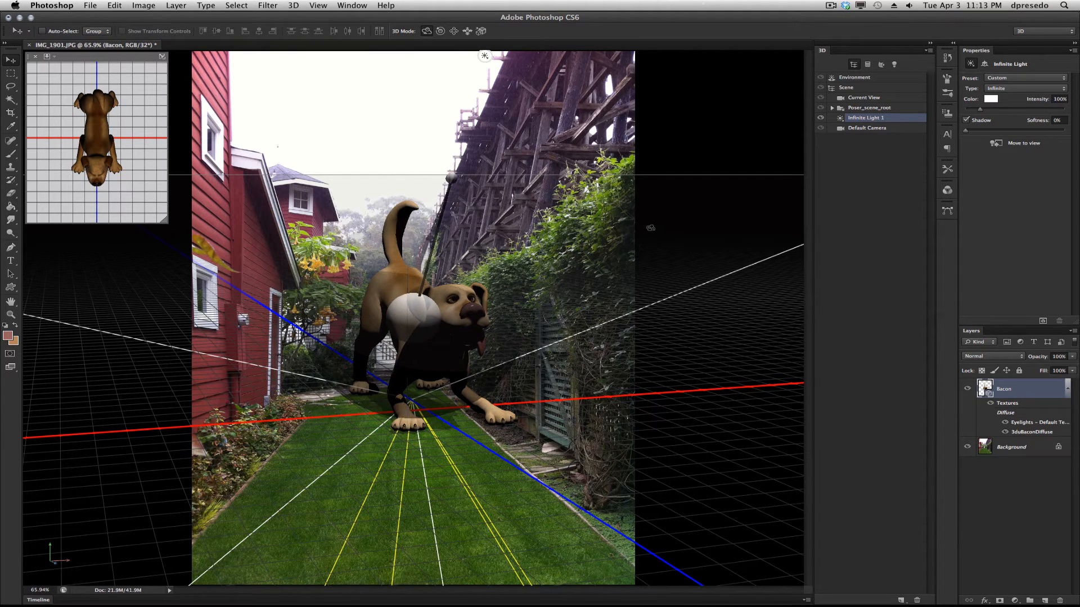
Select the Bacon mesh and position it standing forward on the lawn down the alley
{"action": "left_click", "coordinate": [862, 97]}
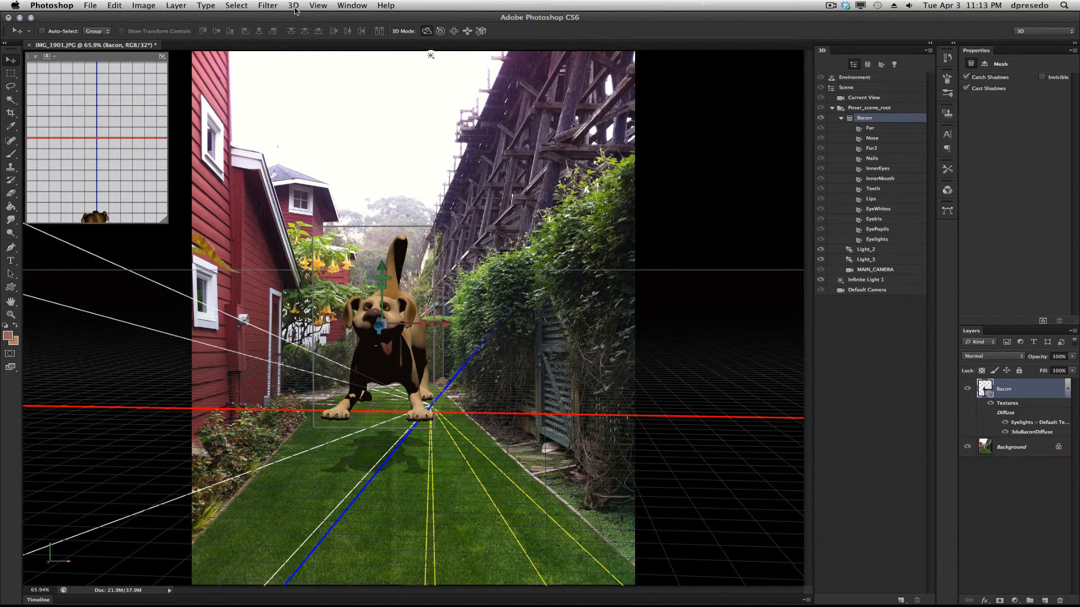
{"action": "left_click", "coordinate": [292, 6]}
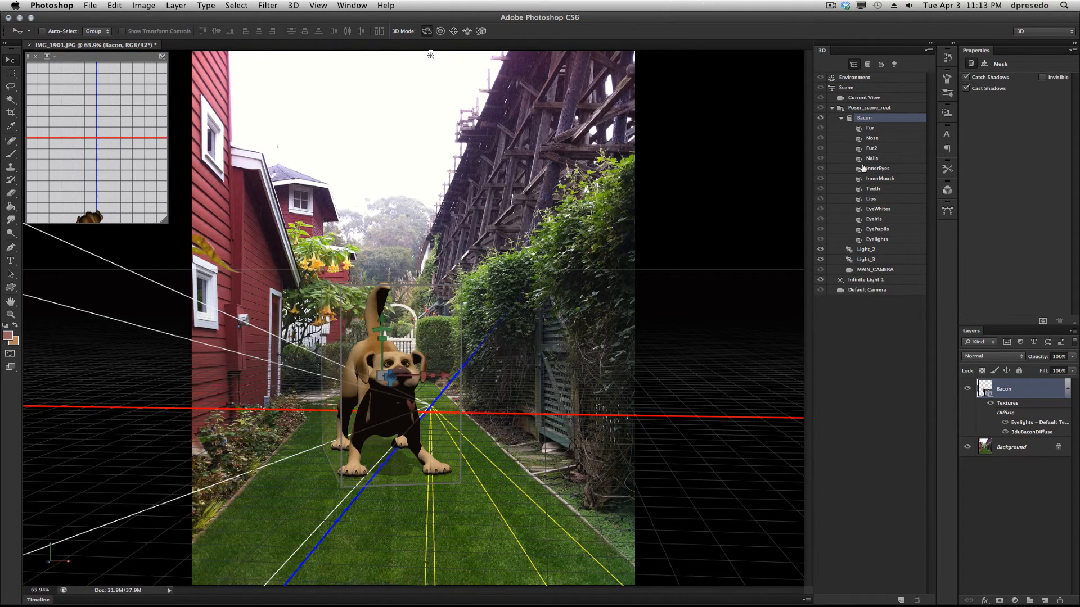
{"action": "left_click", "coordinate": [1011, 446]}
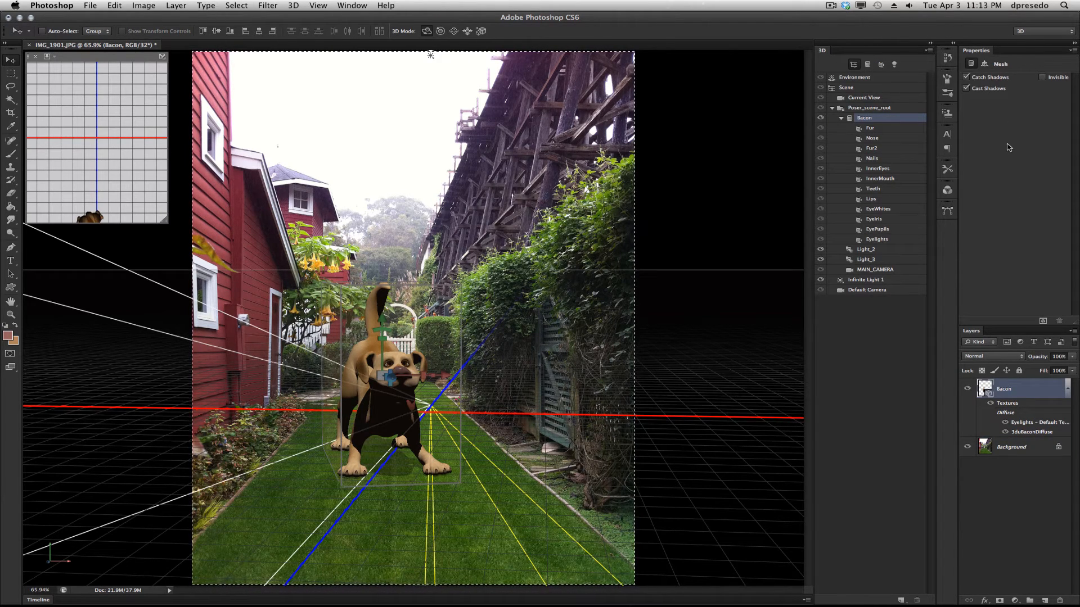
Enable IBL on the Environment and choose New Texture for the image-based light
{"action": "left_click", "coordinate": [854, 78]}
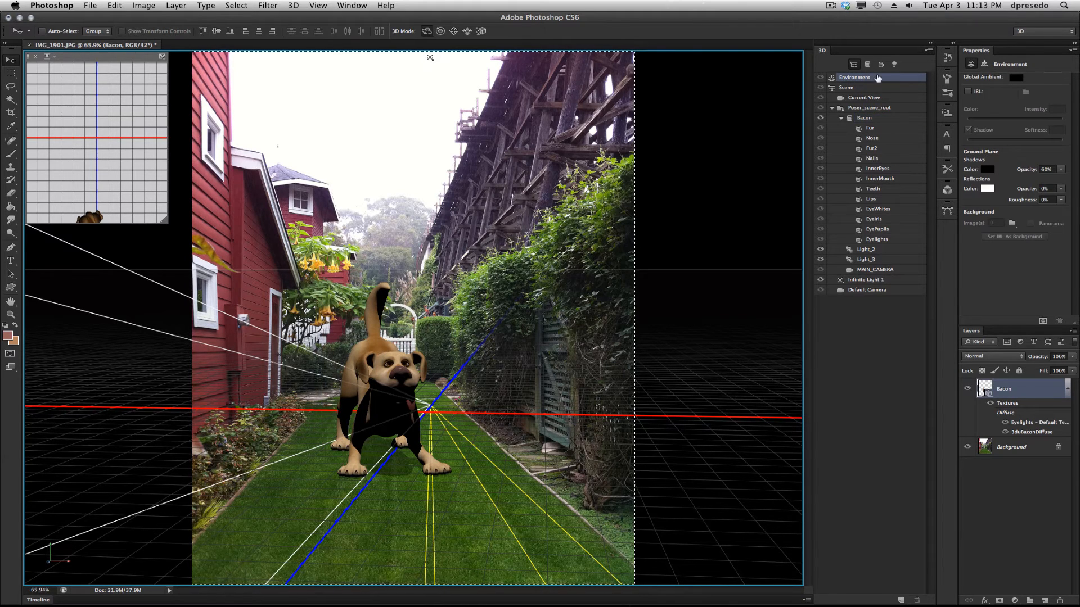
{"action": "left_click", "coordinate": [968, 92]}
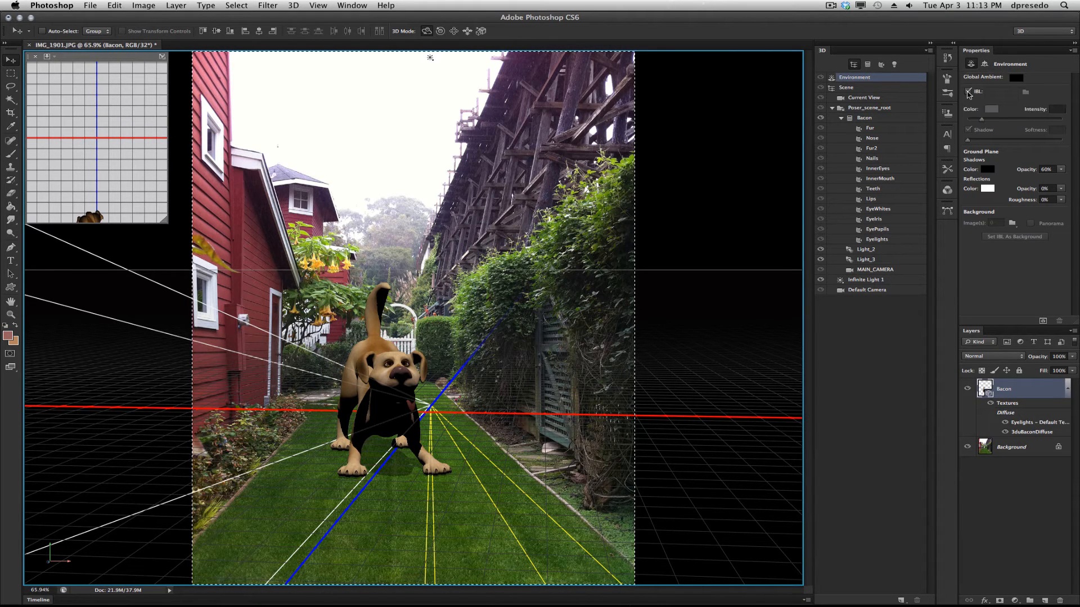
{"action": "left_click", "coordinate": [1025, 91]}
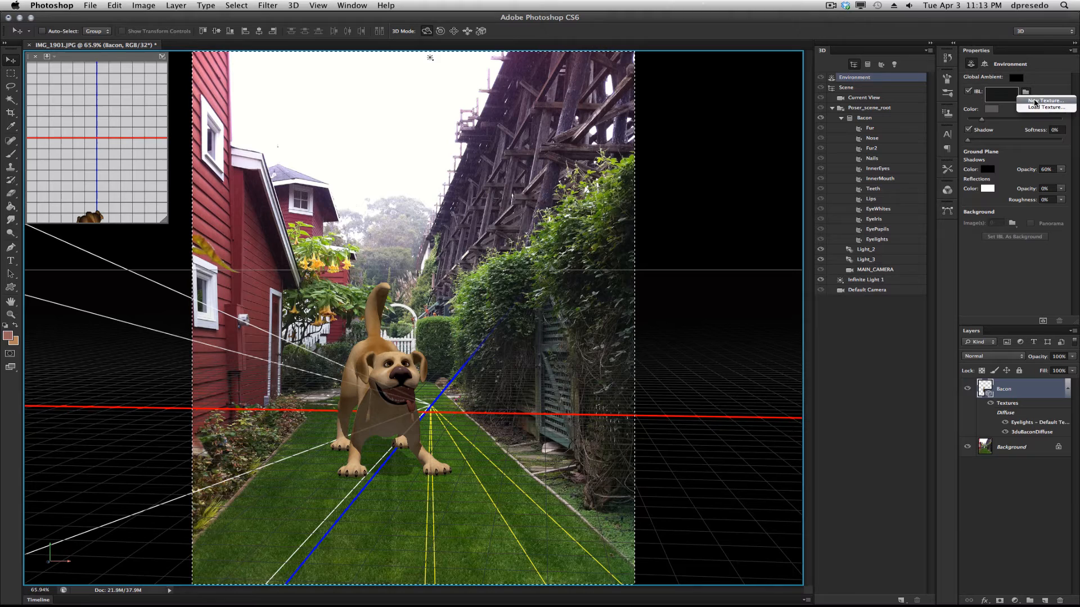
{"action": "left_click", "coordinate": [1044, 100]}
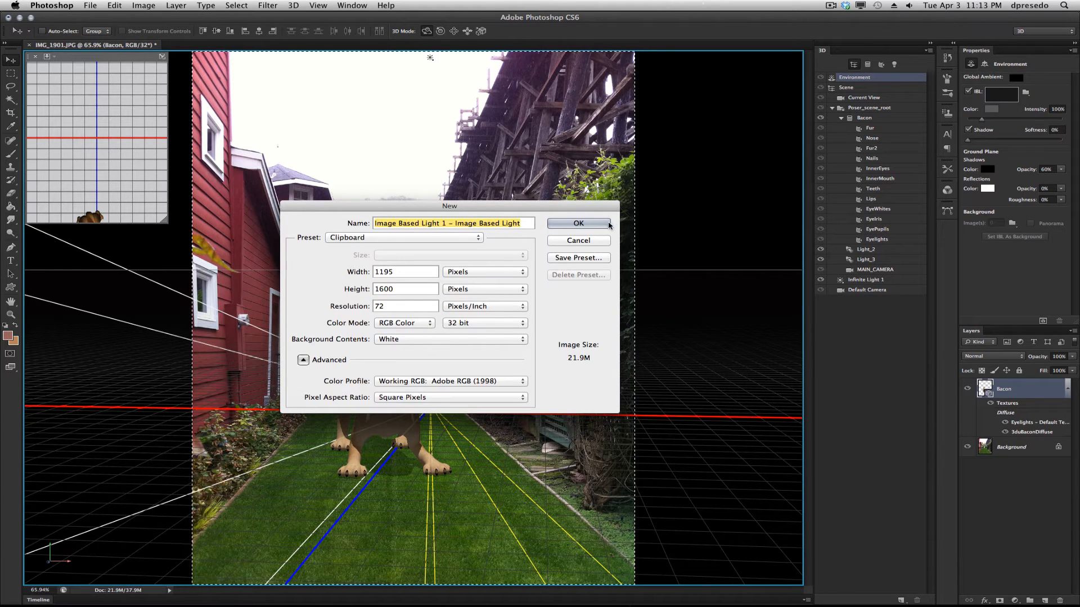
Confirm the new IBL texture document, fill it with the garden photo and return to the camera view
{"action": "left_click", "coordinate": [578, 223]}
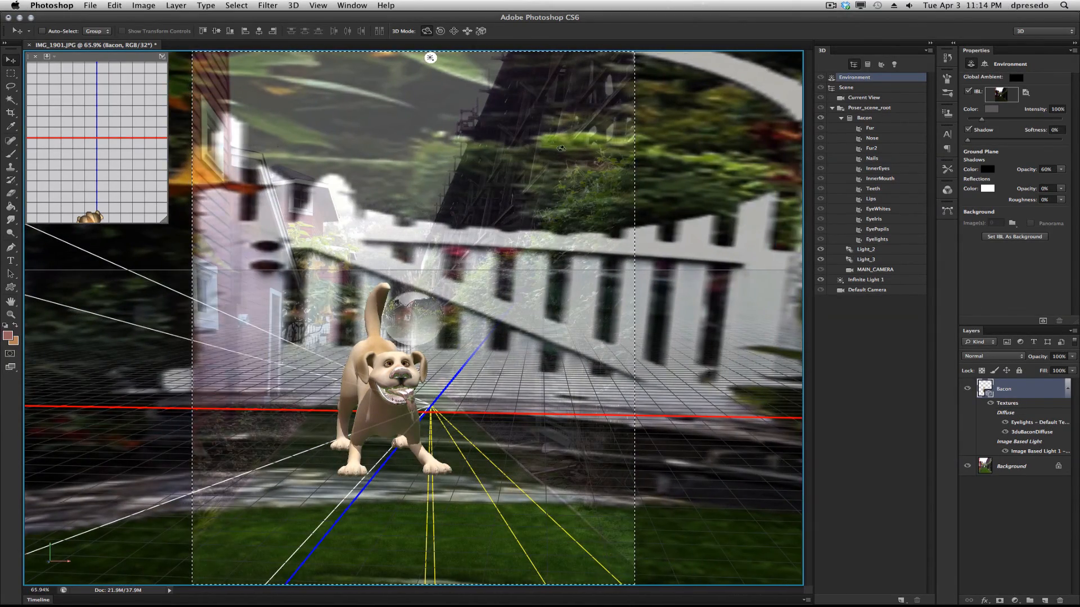
{"action": "left_click", "coordinate": [863, 97]}
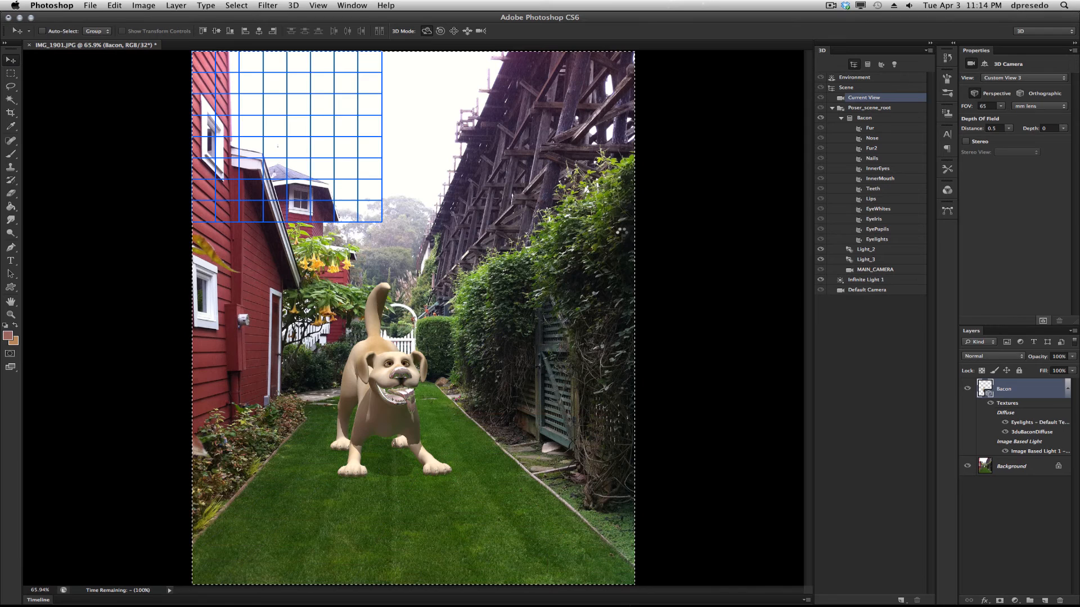
Drag the IBL orientation grid to rotate the image-based light across the dog
{"action": "left_click_drag", "start_coordinate": [296, 137], "coordinate": [474, 311]}
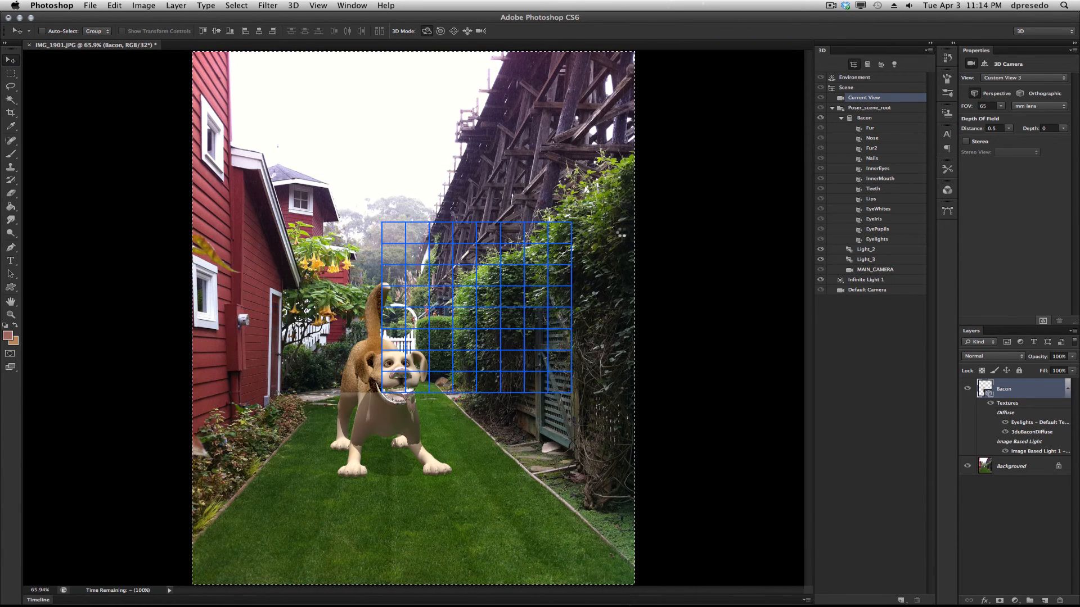